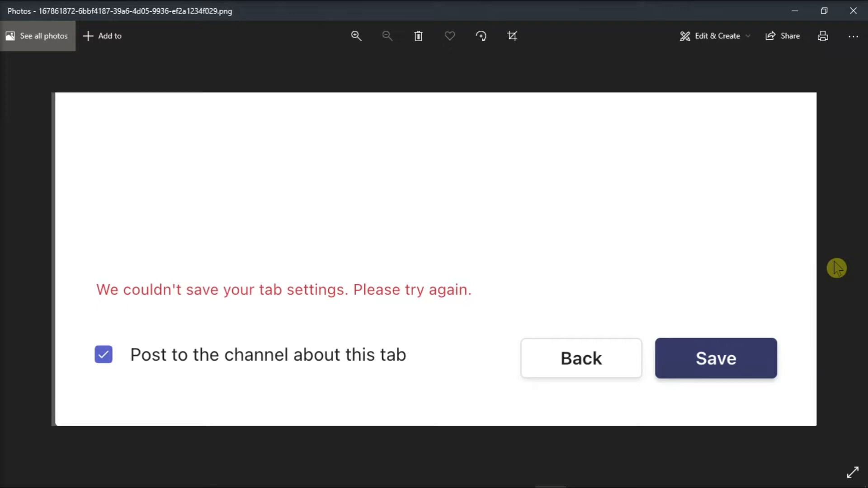
{"action": "mouse_move", "coordinate": [592, 249]}
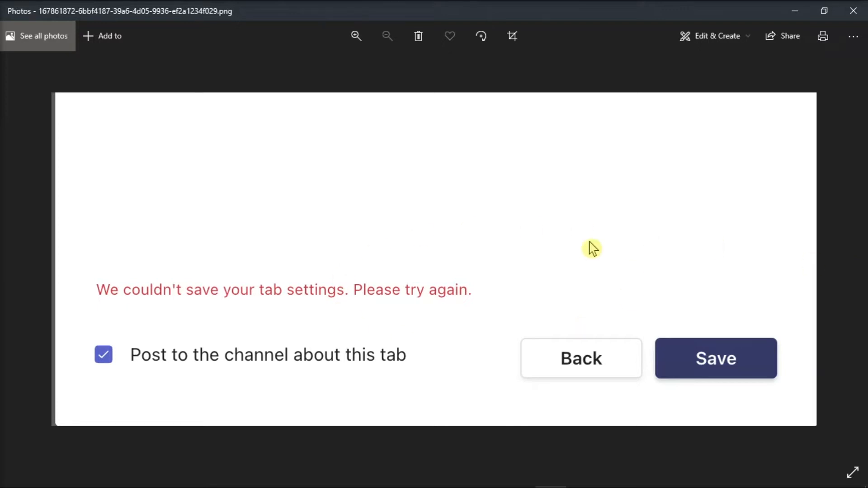
{"action": "mouse_move", "coordinate": [825, 259]}
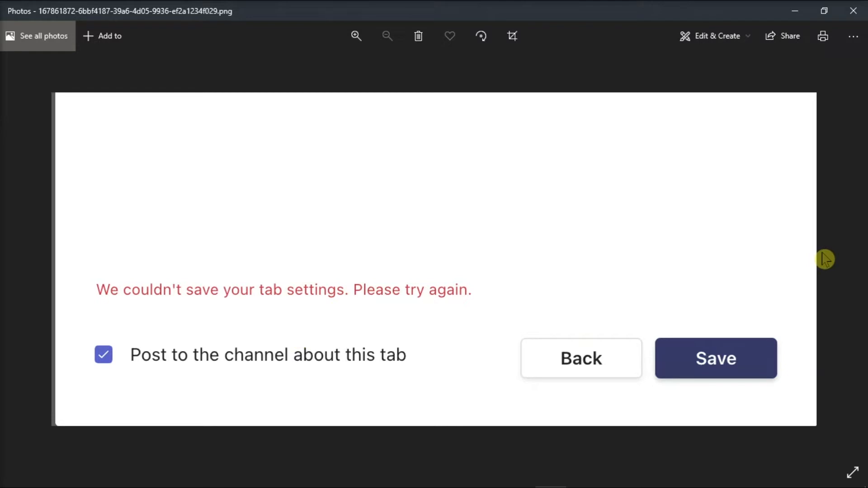
{"action": "mouse_move", "coordinate": [501, 485]}
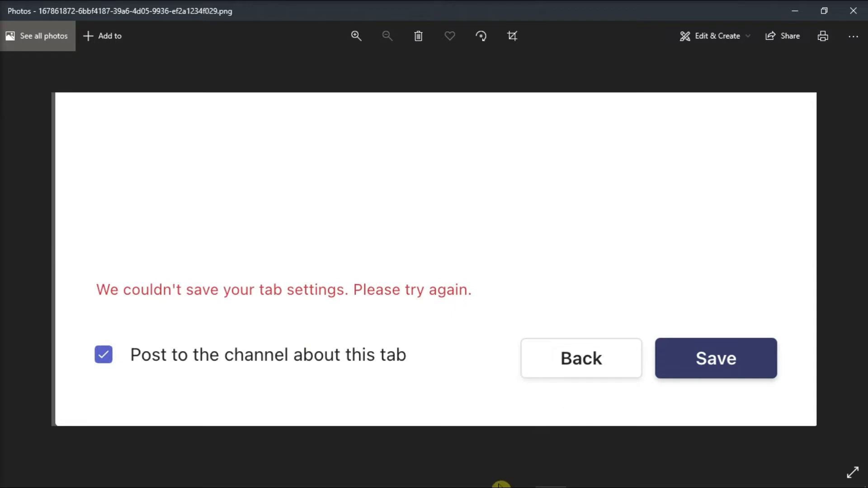
Switch from the error screenshot in Photos to the Teams app on the taskbar.
{"action": "left_click", "coordinate": [519, 474]}
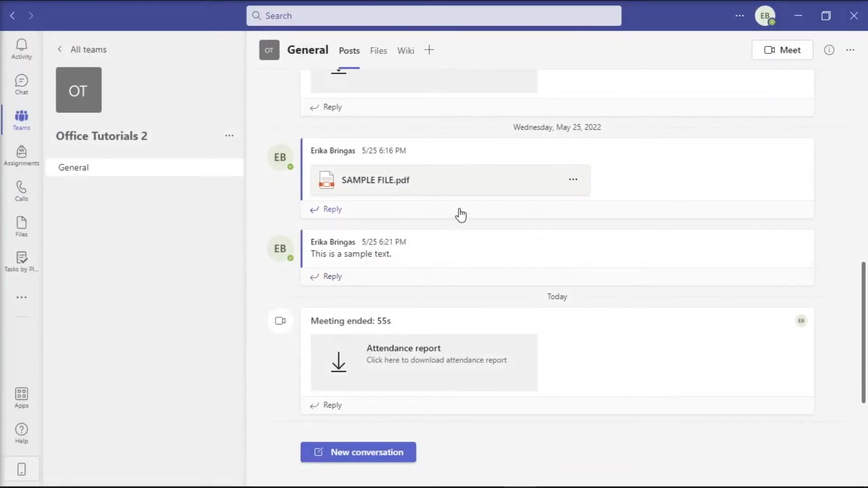
Reach the Member permissions settings of Office Tutorials 2 via Manage team.
{"action": "left_click", "coordinate": [228, 137]}
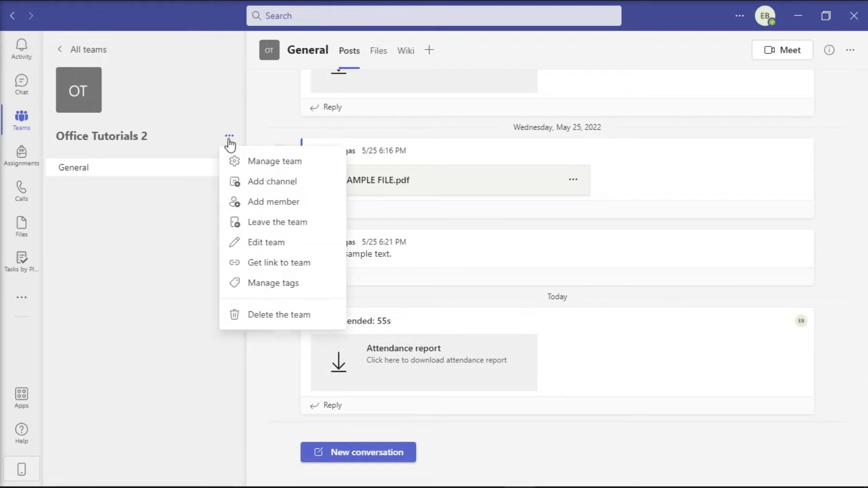
{"action": "mouse_move", "coordinate": [263, 167]}
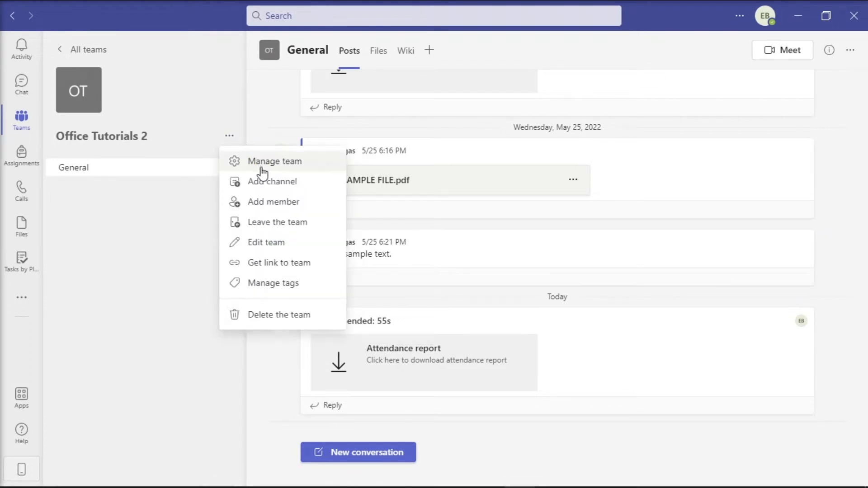
{"action": "left_click", "coordinate": [275, 161]}
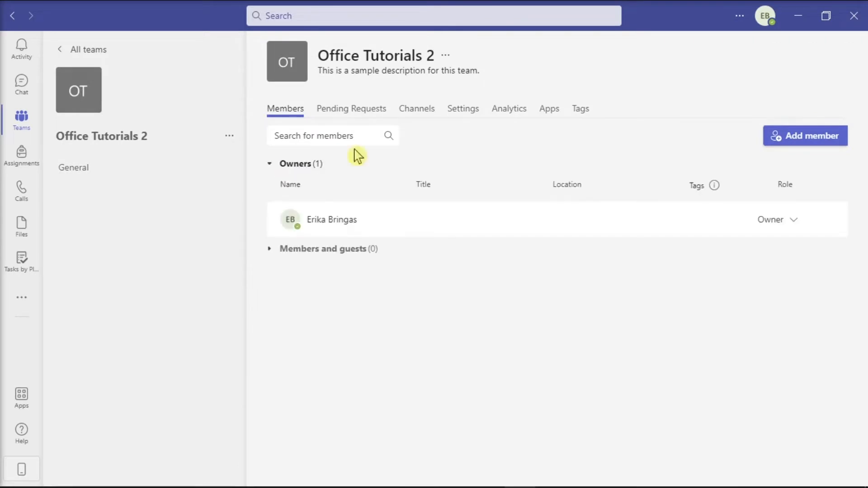
{"action": "mouse_move", "coordinate": [463, 109]}
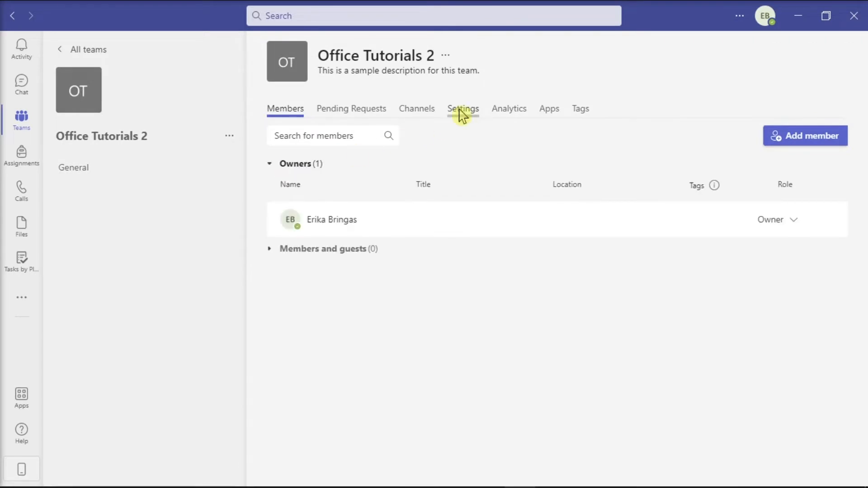
{"action": "left_click", "coordinate": [463, 108]}
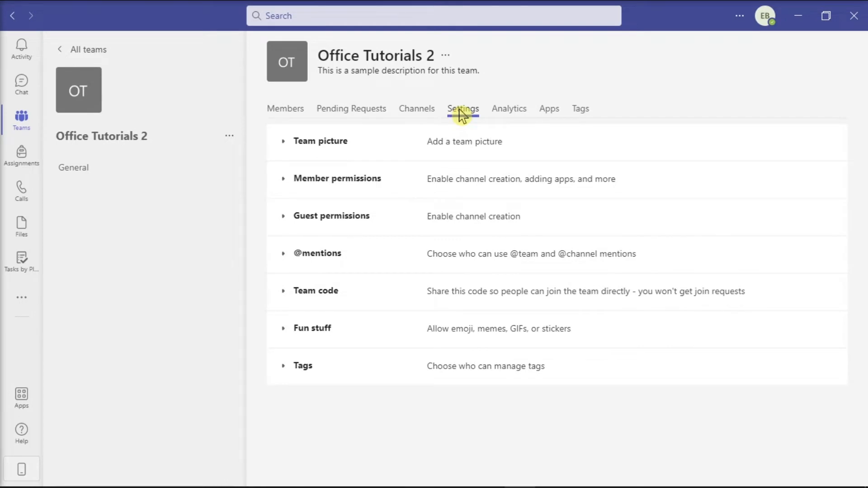
{"action": "left_click", "coordinate": [337, 178]}
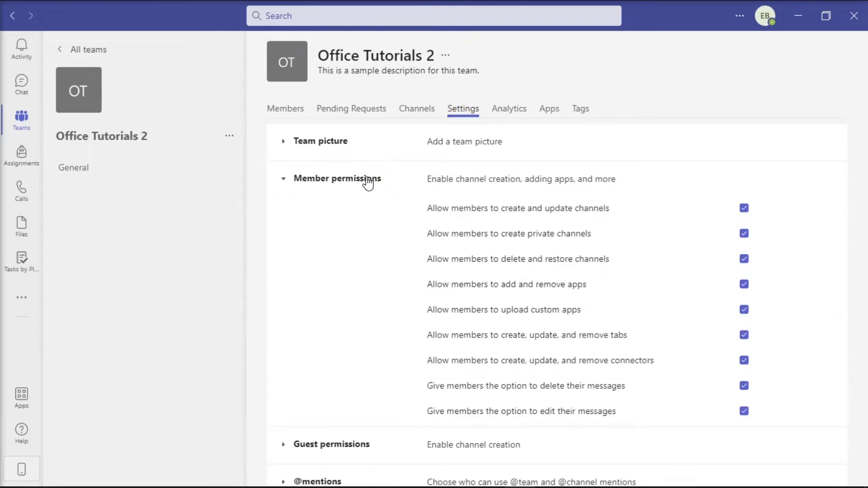
{"action": "mouse_move", "coordinate": [519, 300]}
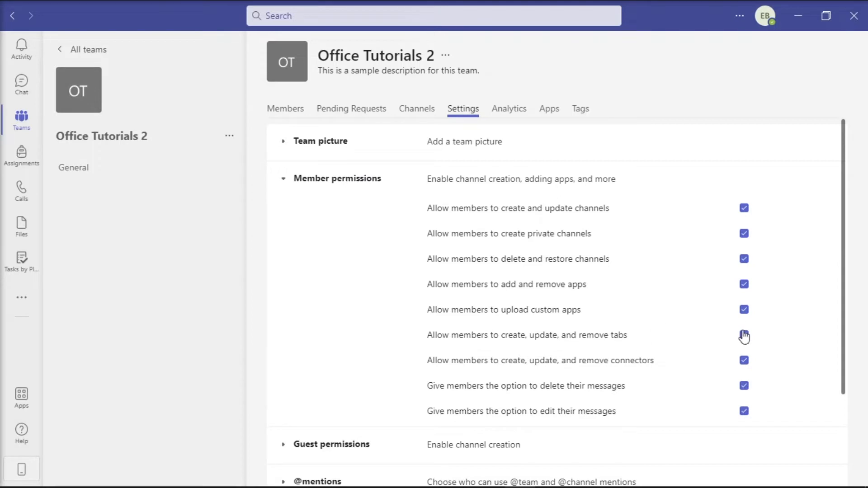
Toggle and re-enable 'Allow members to create, update, and remove tabs'.
{"action": "left_click", "coordinate": [745, 334]}
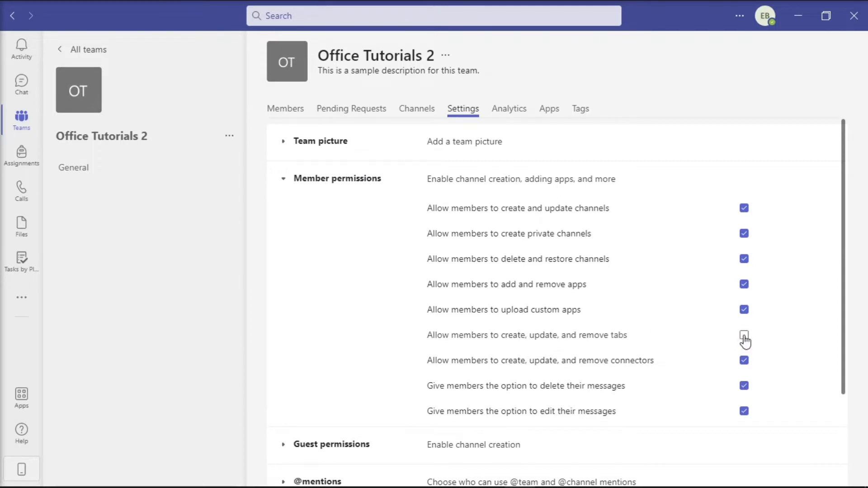
{"action": "left_click", "coordinate": [745, 334]}
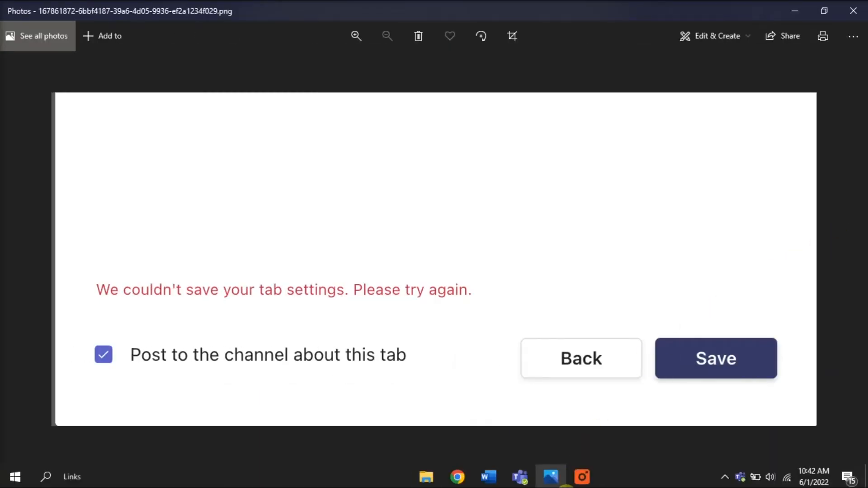
{"action": "left_click", "coordinate": [519, 477]}
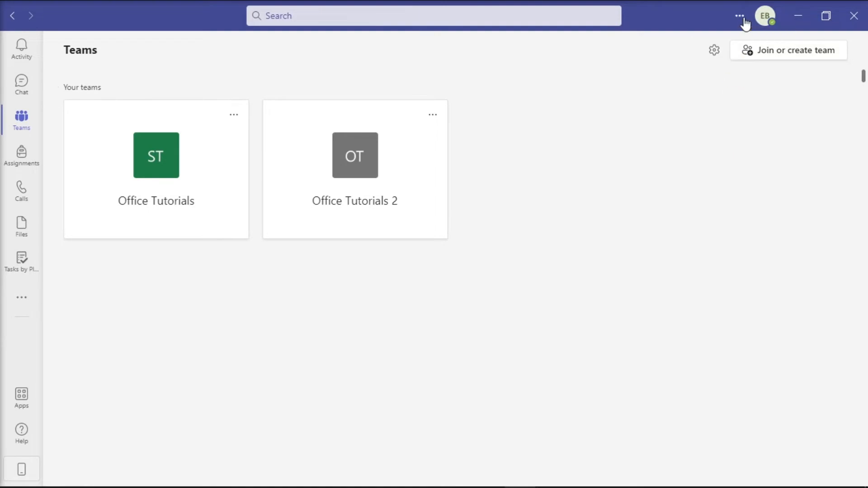
Run Check for updates from the menu beside the profile picture.
{"action": "left_click", "coordinate": [739, 16]}
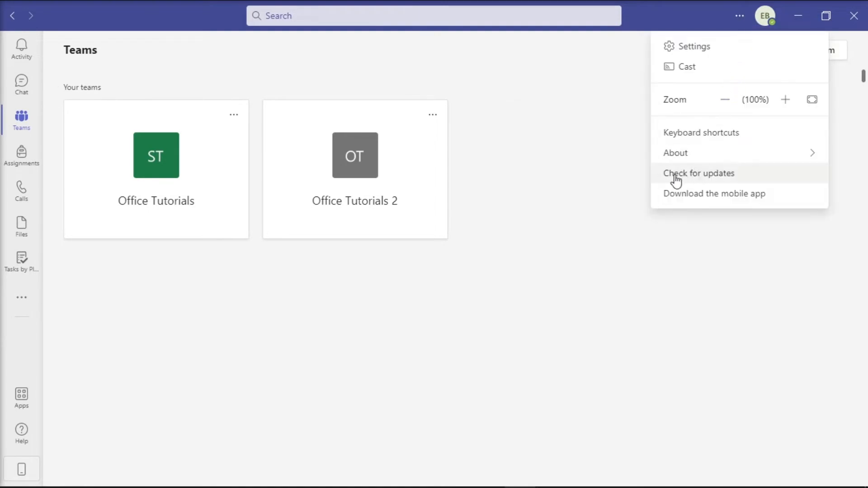
{"action": "left_click", "coordinate": [699, 173]}
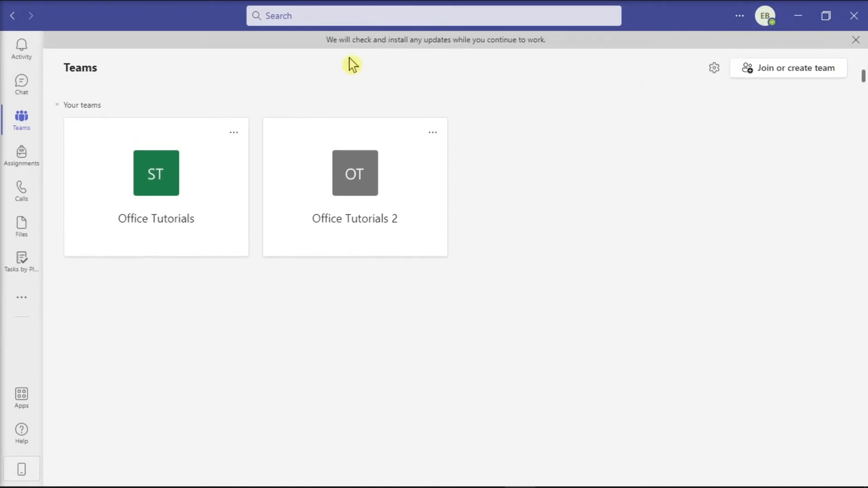
{"action": "left_click", "coordinate": [856, 39]}
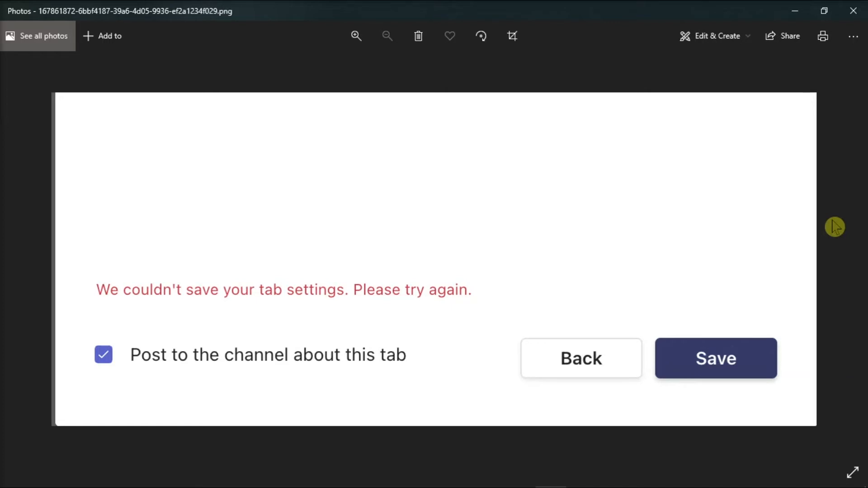
{"action": "mouse_move", "coordinate": [616, 486]}
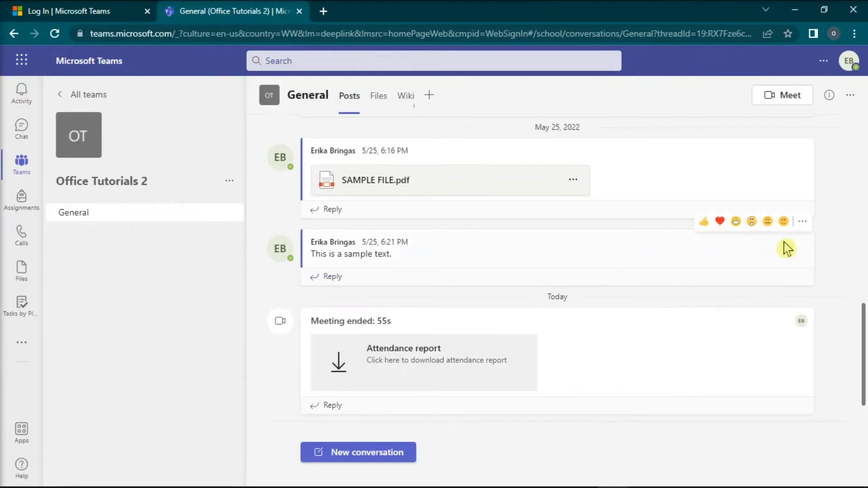
{"action": "mouse_move", "coordinate": [832, 238]}
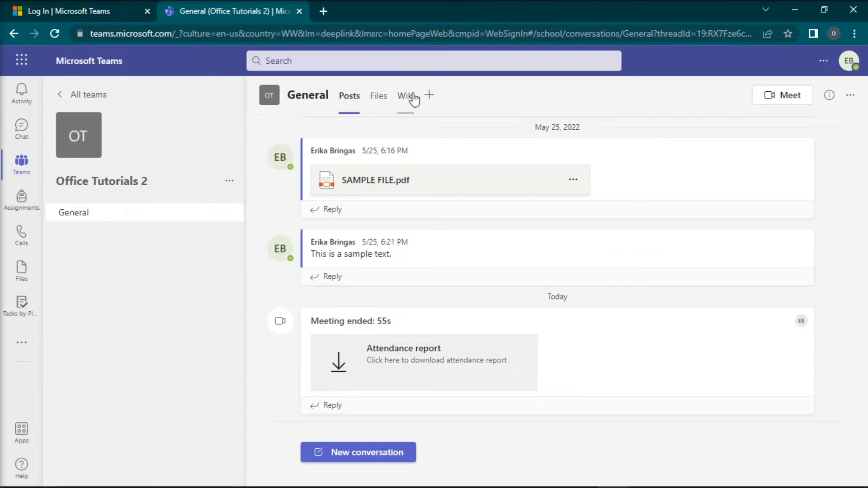
Add and save a Website tab in the General channel of Office Tutorials 2 on the web.
{"action": "left_click", "coordinate": [429, 95]}
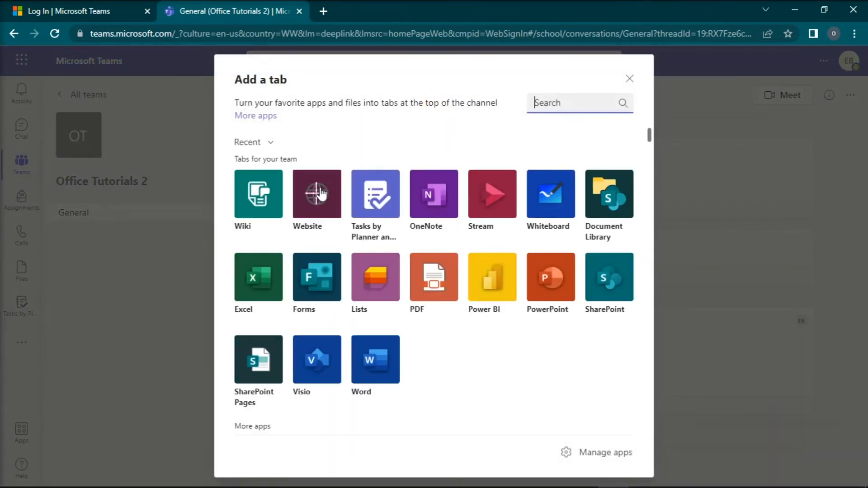
{"action": "left_click", "coordinate": [316, 194]}
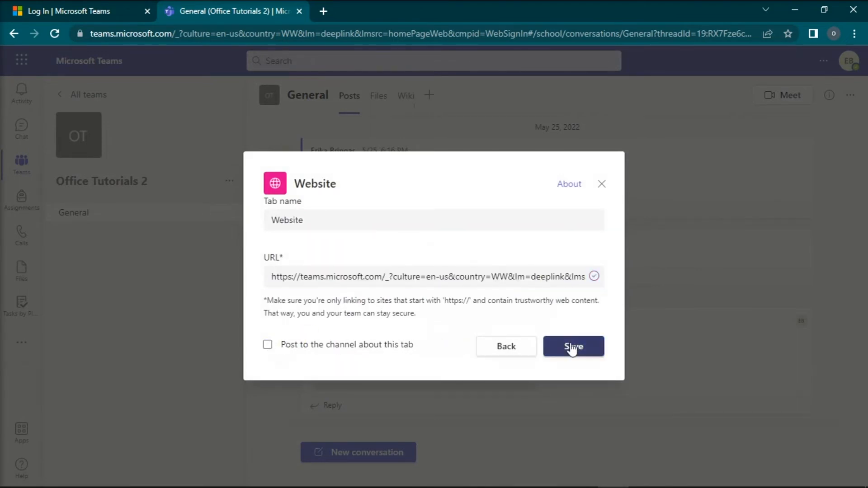
{"action": "left_click", "coordinate": [574, 347]}
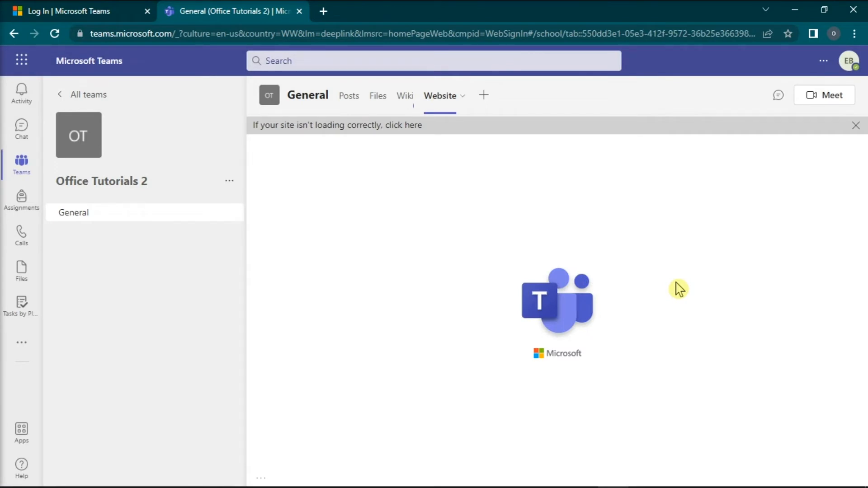
{"action": "mouse_move", "coordinate": [693, 297]}
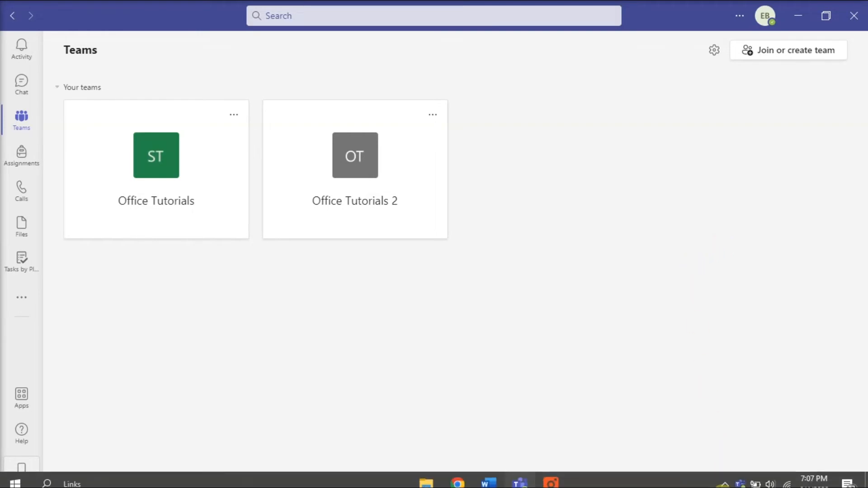
Bring up the Teams system-tray menu to quit all accounts.
{"action": "right_click", "coordinate": [739, 475]}
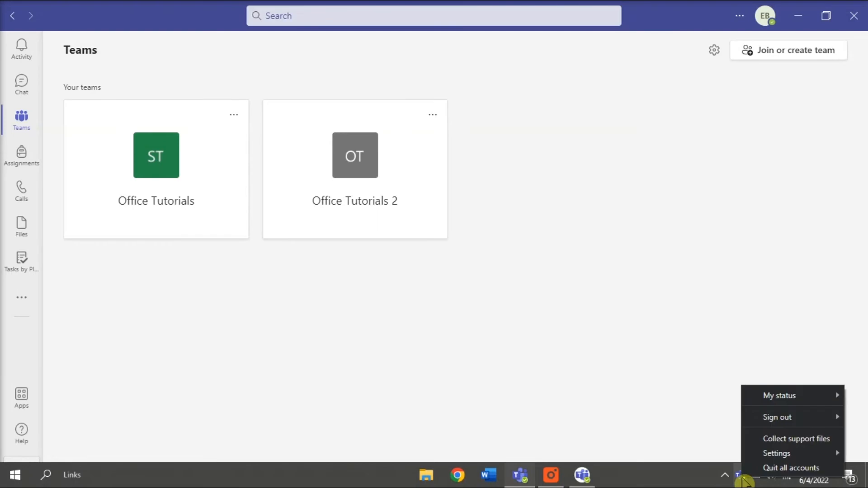
{"action": "mouse_move", "coordinate": [792, 467]}
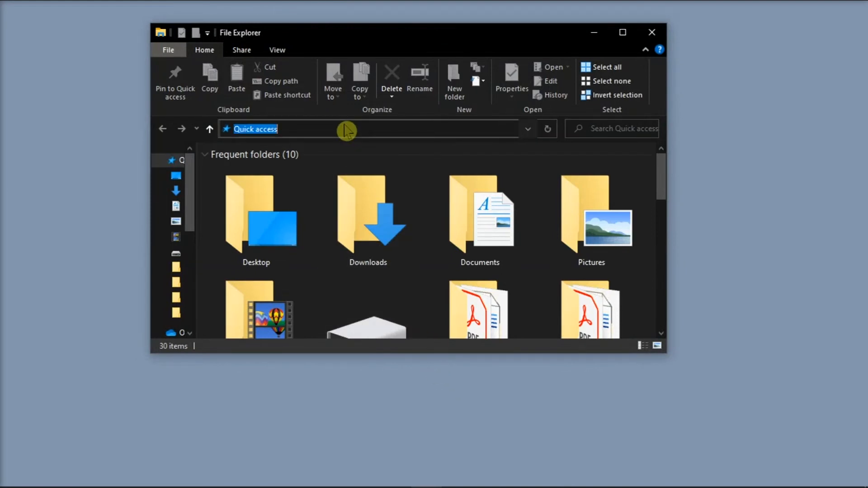
Go to %appdata%\Microsoft\Teams and delete all its contents to clear the cache.
{"action": "type", "text": "%appdata%\\Microsoft\\Teams"}
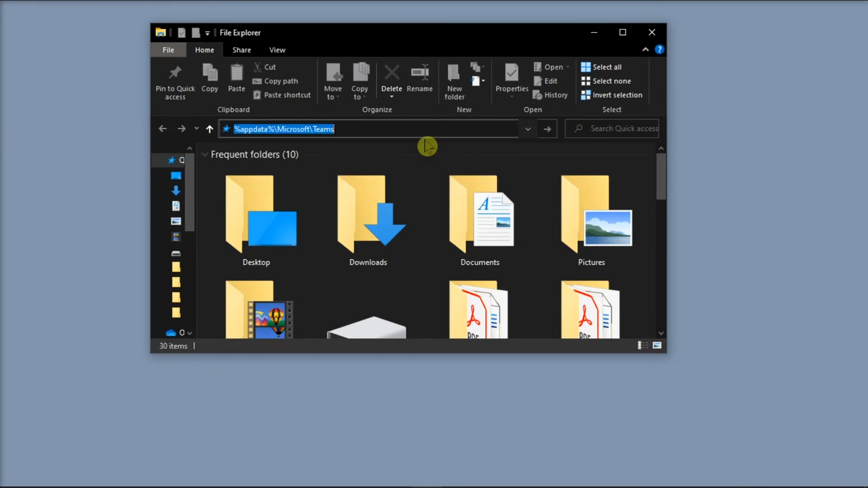
{"action": "key", "text": "Return"}
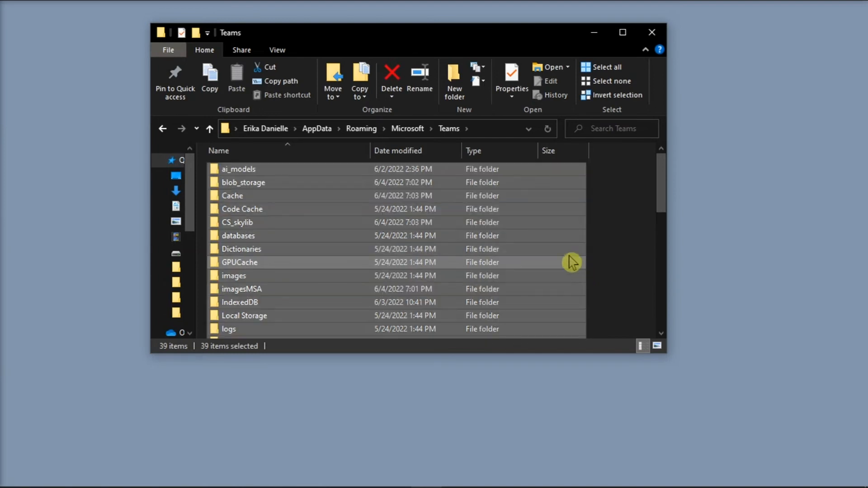
{"action": "right_click", "coordinate": [568, 260]}
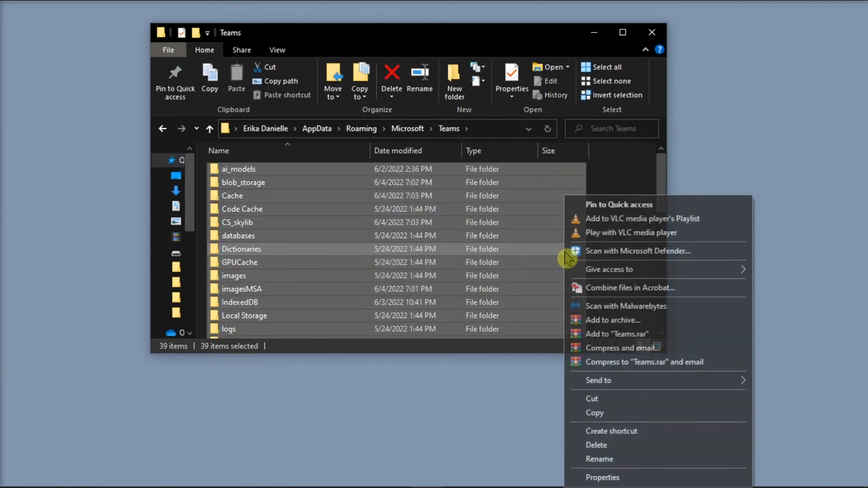
{"action": "mouse_move", "coordinate": [599, 448]}
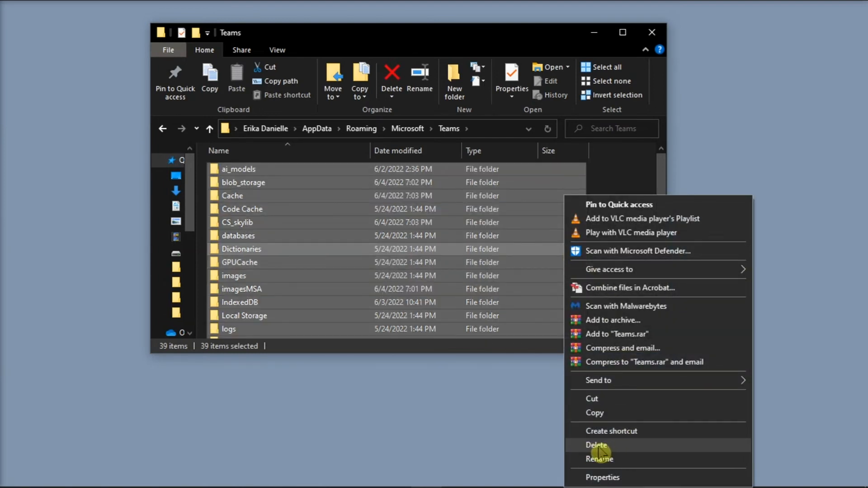
{"action": "left_click", "coordinate": [597, 445]}
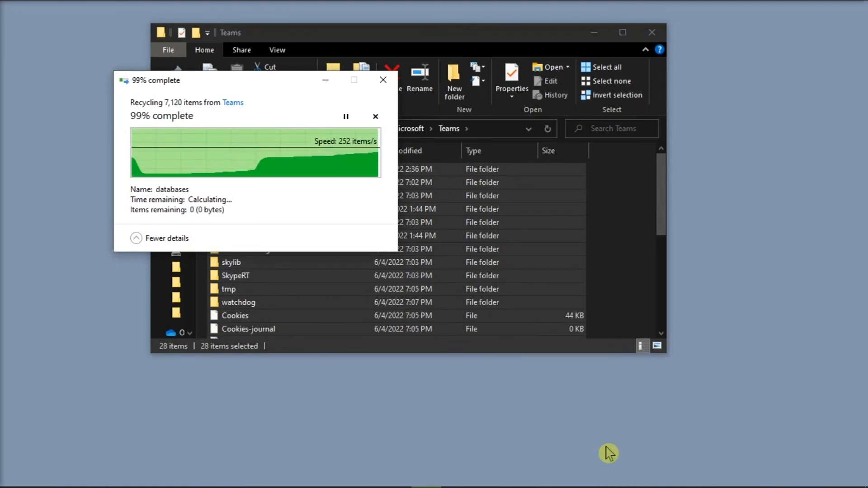